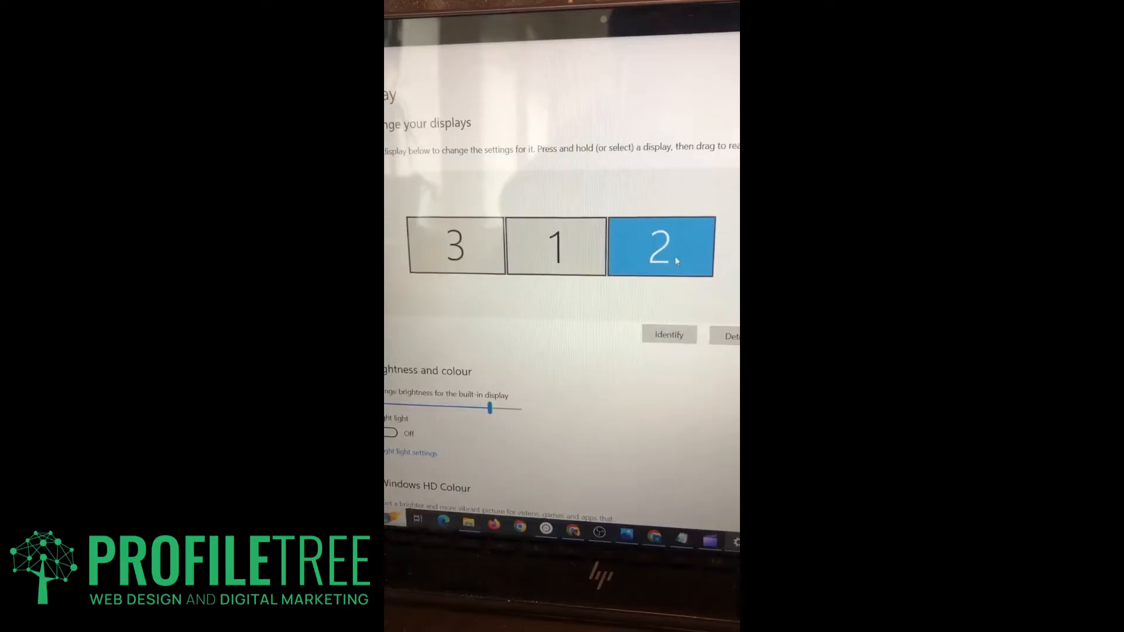
Step: Drag display 2 to the left end, then back right of display 1, slightly higher
drag(660, 247, 509, 249)
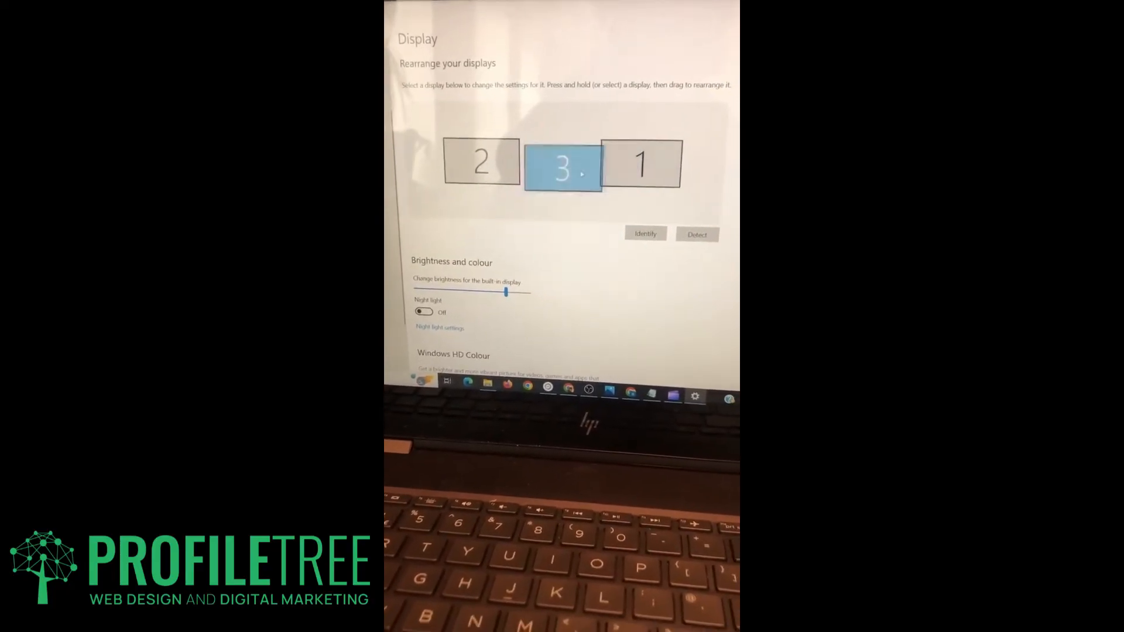
drag(481, 162, 706, 151)
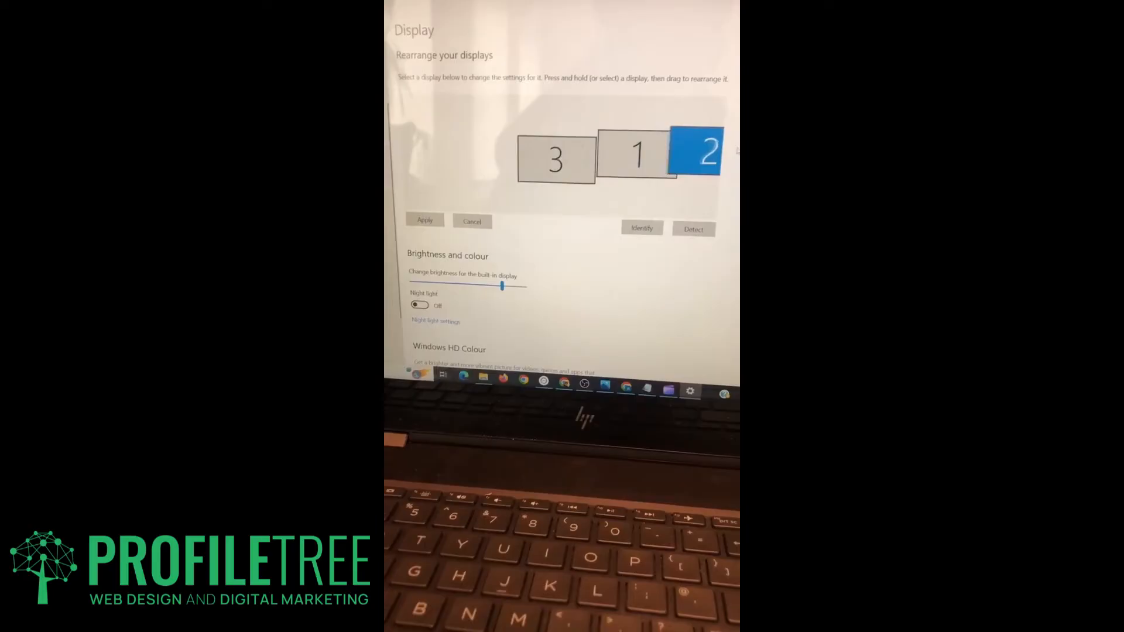